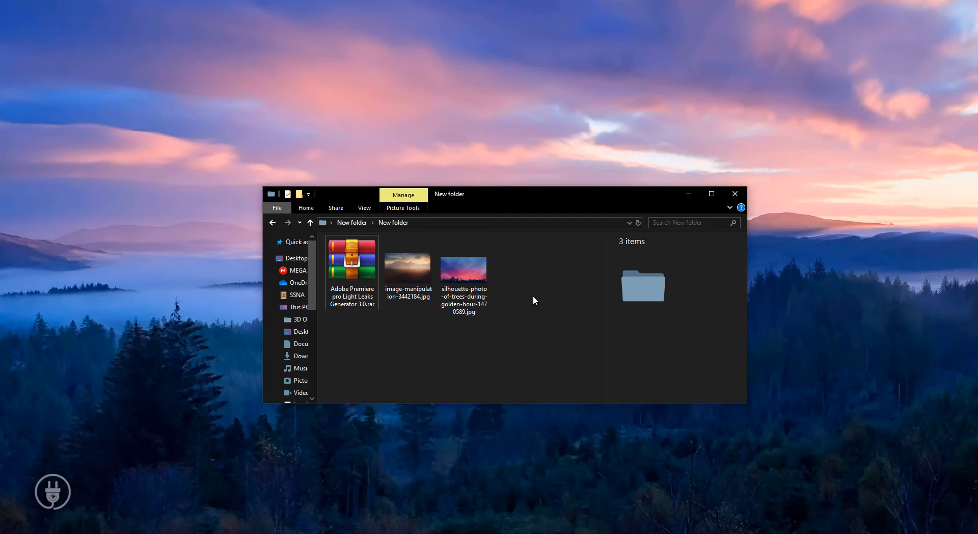
Select the Adobe Premiere Pro Light Leaks Generator 3.0 RAR archive for extraction
left_click(351, 260)
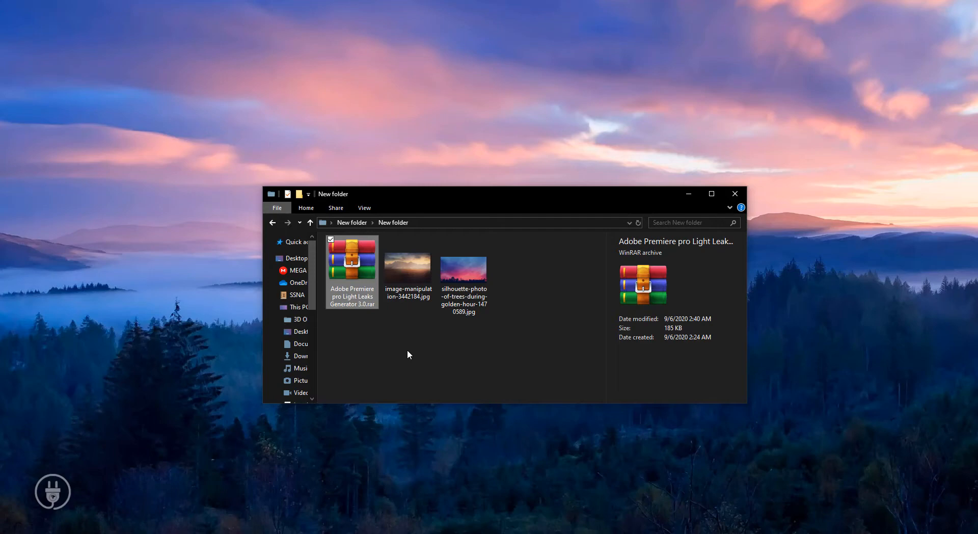
mouse_move(362, 277)
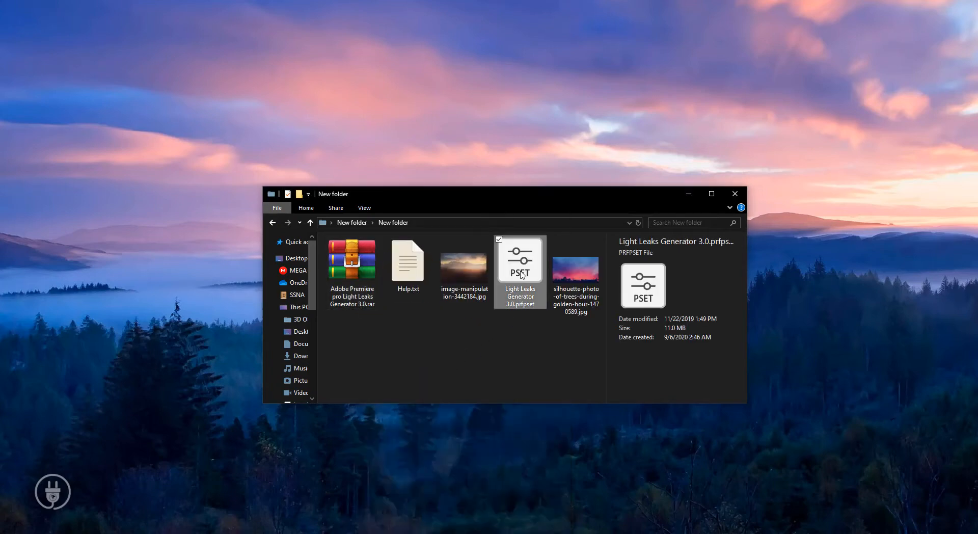
mouse_move(493, 355)
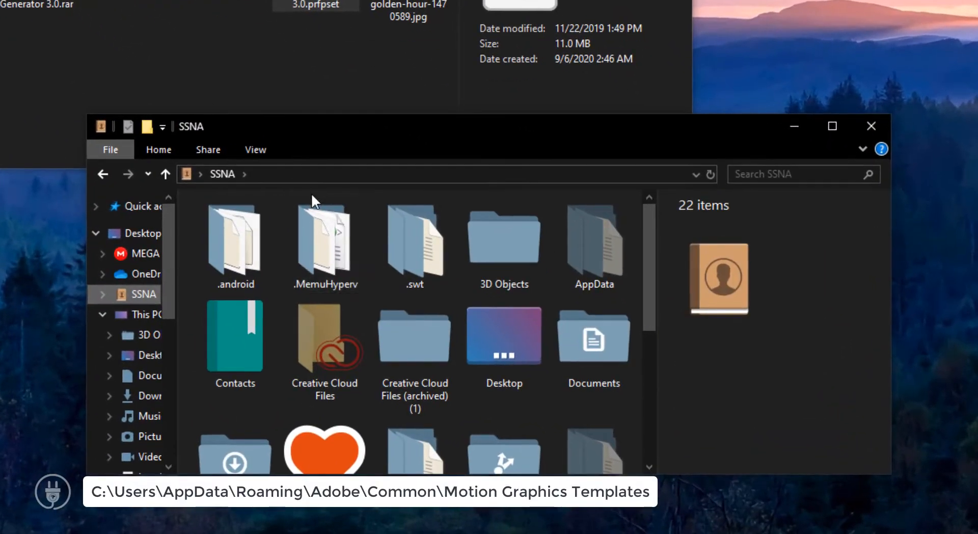
Navigate AppData > Roaming > Adobe > Common into the Motion Graphics Templates folder
left_click(415, 336)
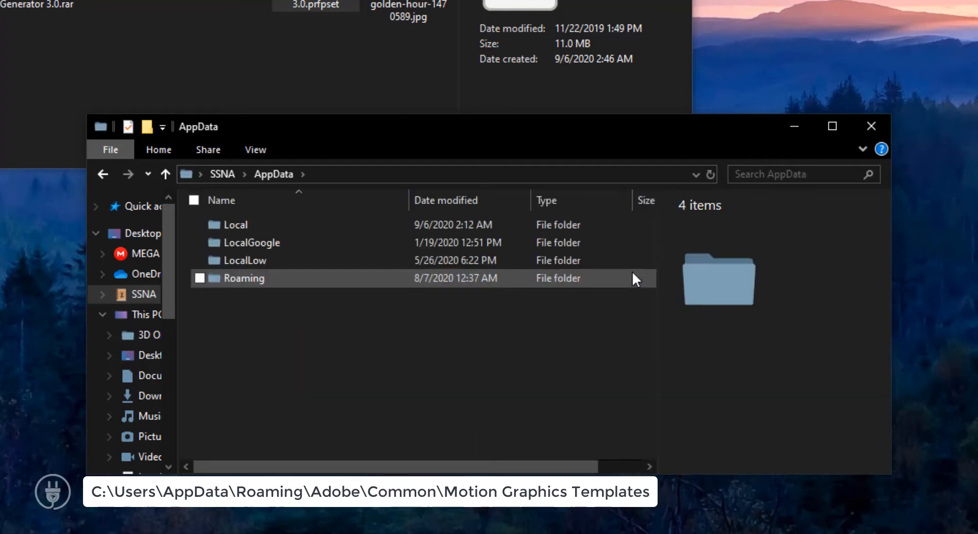
double_click(243, 278)
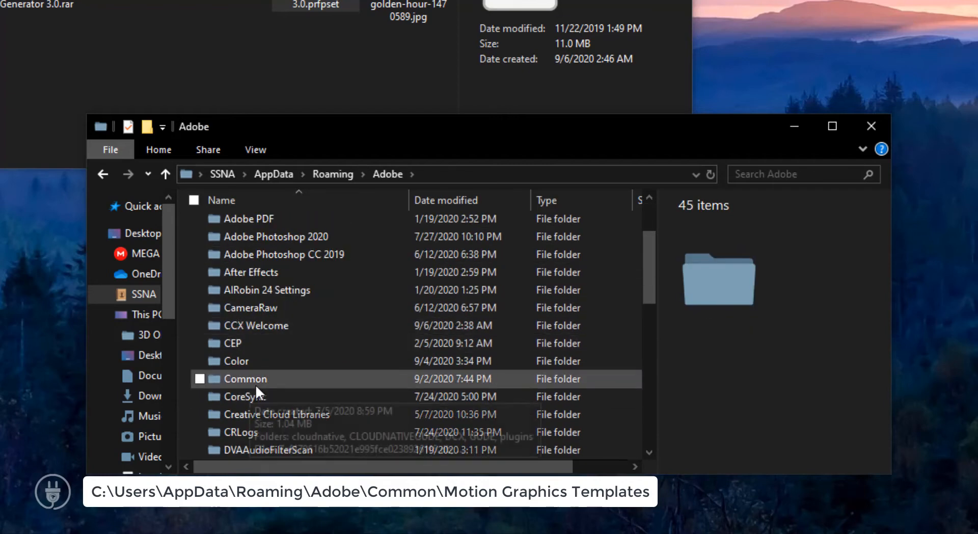
double_click(245, 378)
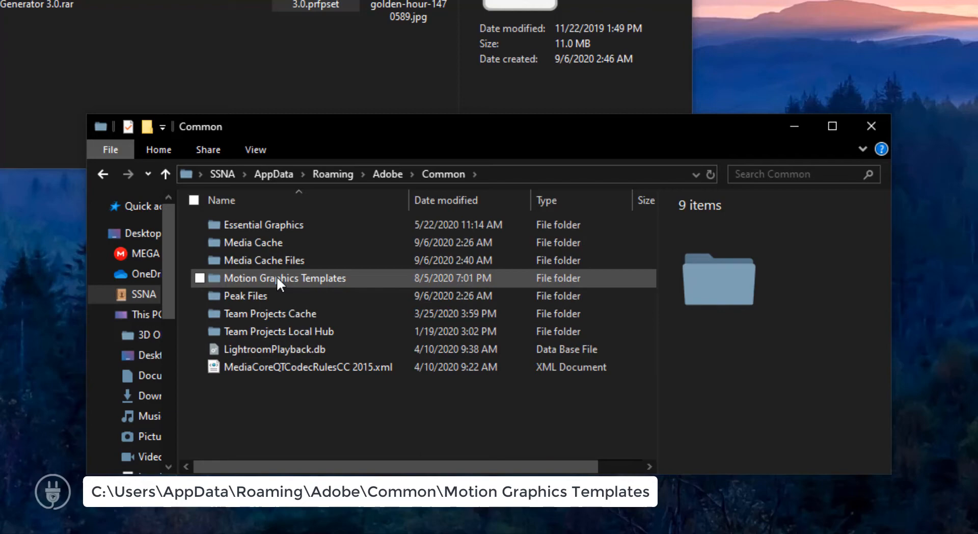
double_click(284, 278)
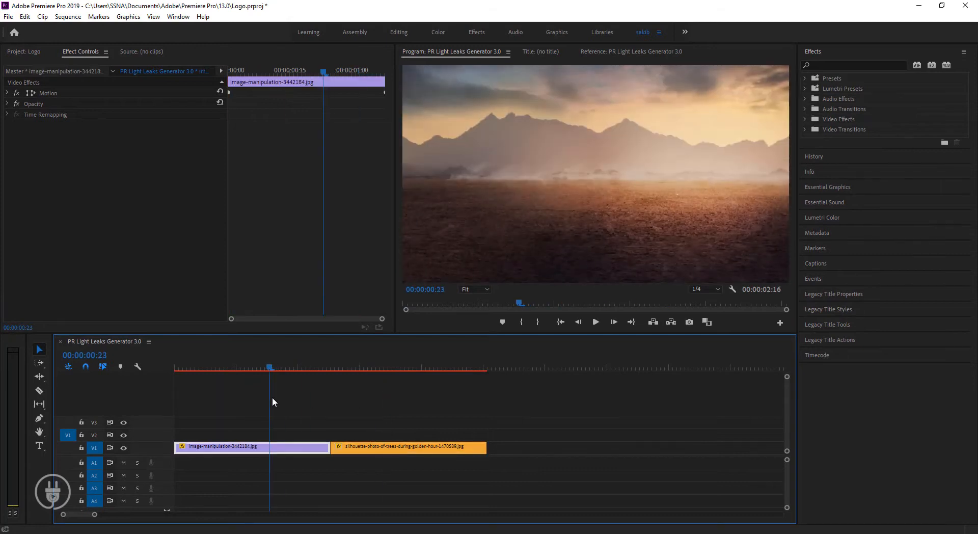
Scrub the playhead through the second and first photos, then show the Project panel
left_click(327, 368)
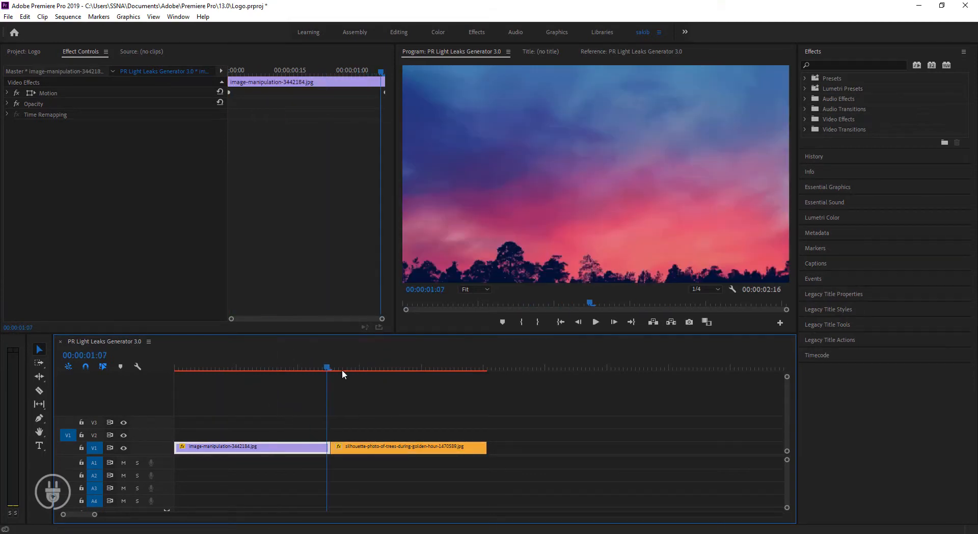
left_click(289, 367)
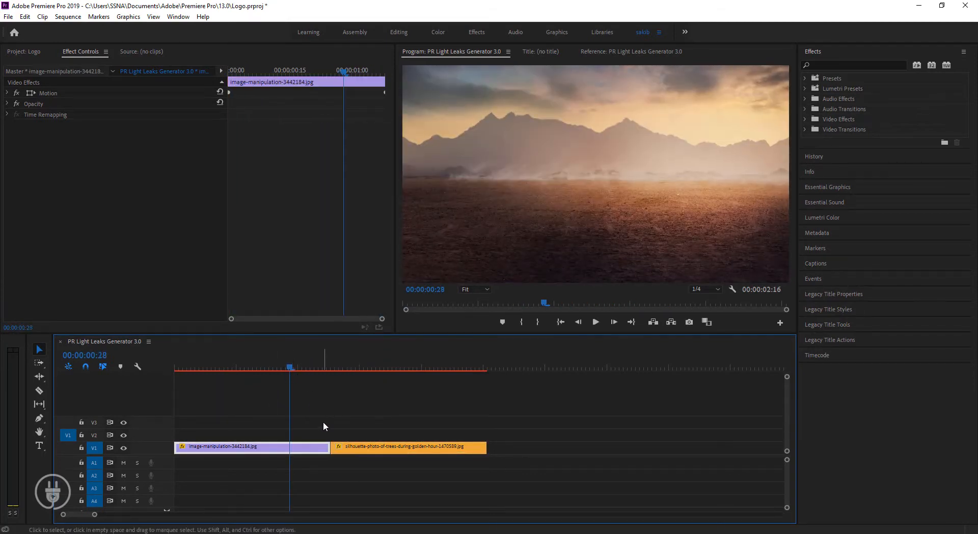
left_click(25, 51)
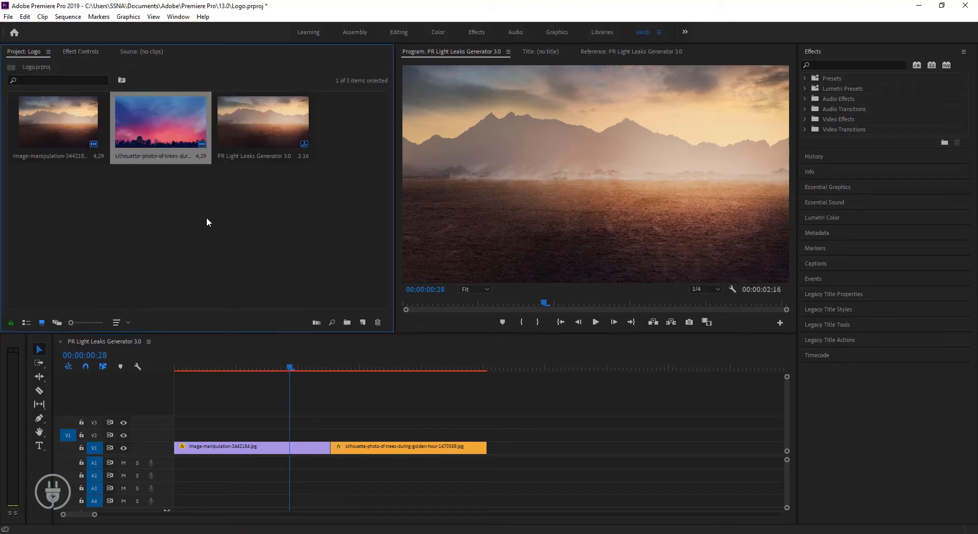
Create a new Adjustment Layer item and drag it onto the track above both photos
right_click(209, 222)
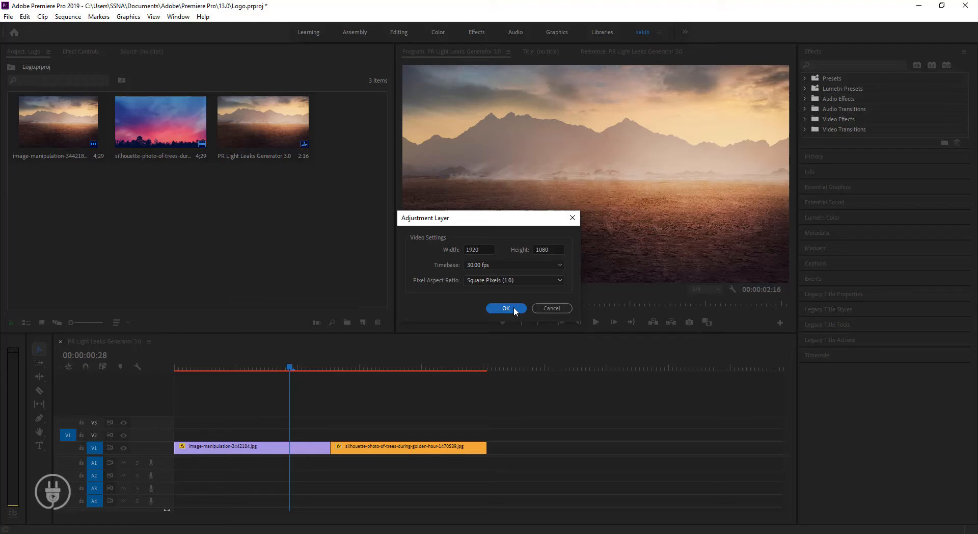
left_click(505, 309)
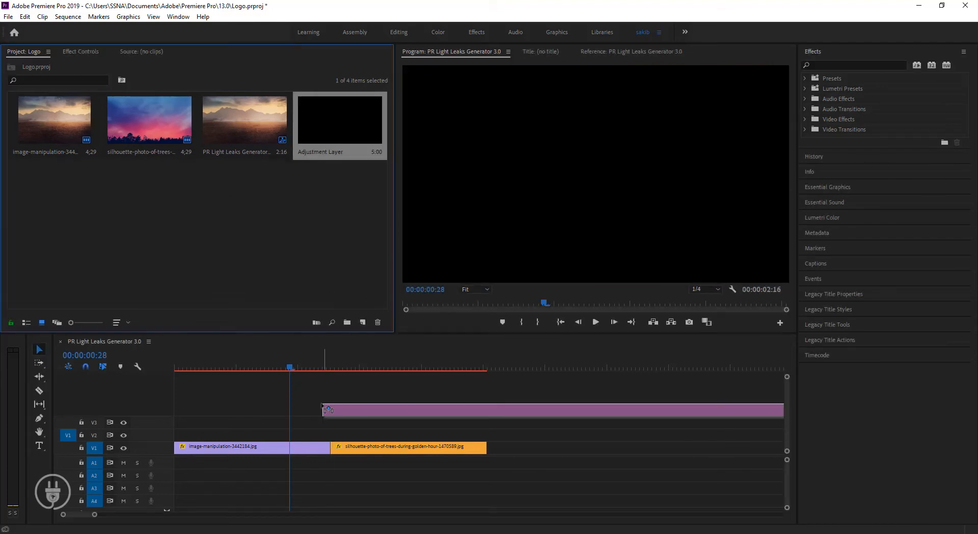
left_click_drag(328, 410, 447, 433)
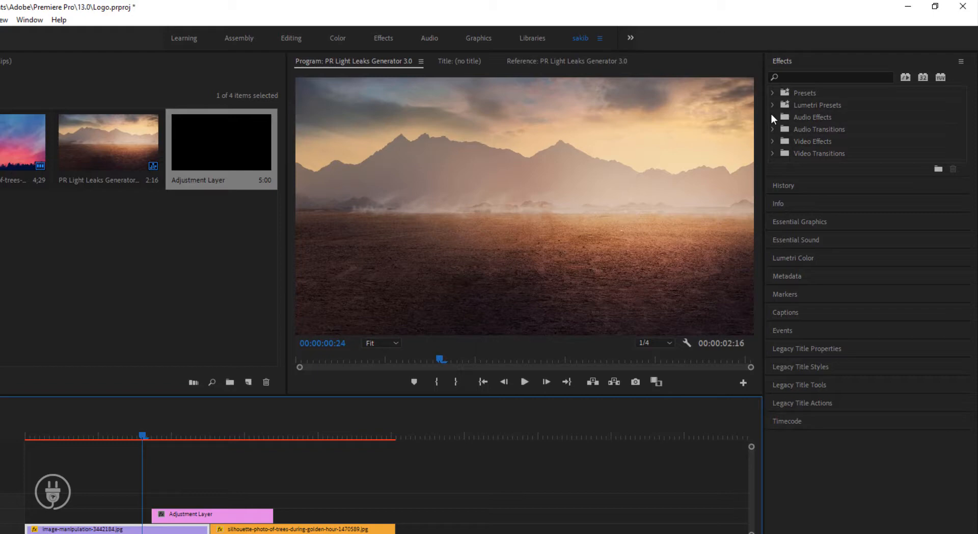
Expand Presets > Shmelevideo > Leaks Presets V.3 > Leaks to list the leak presets
left_click(773, 105)
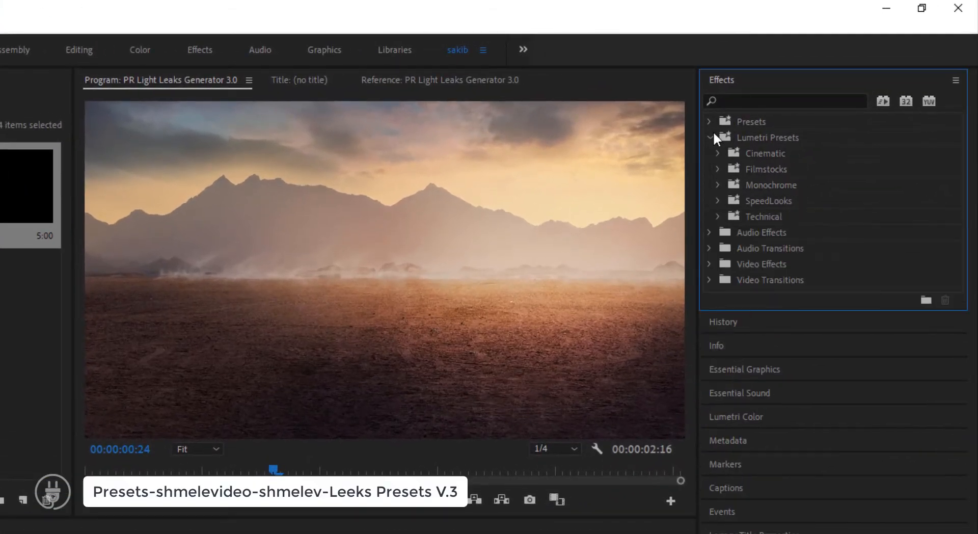
left_click(709, 122)
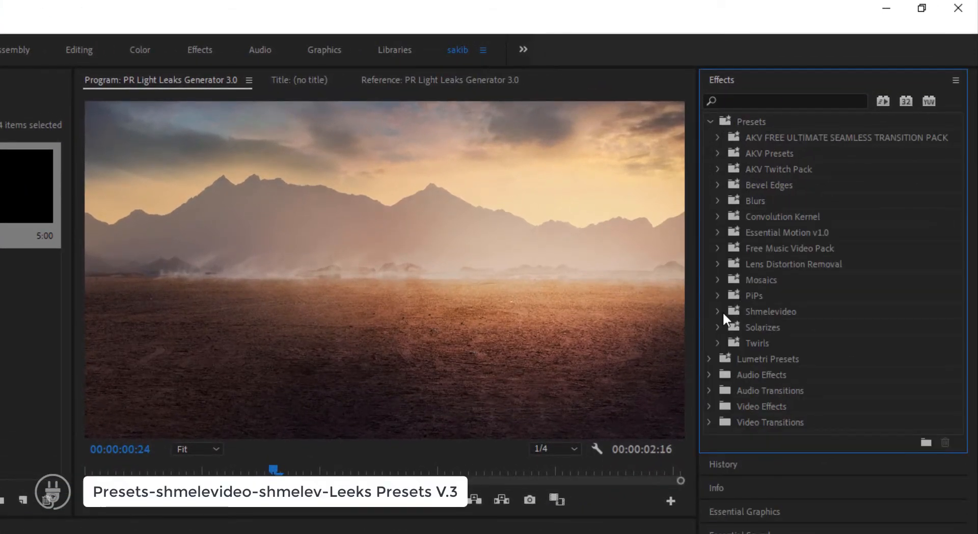
left_click(717, 311)
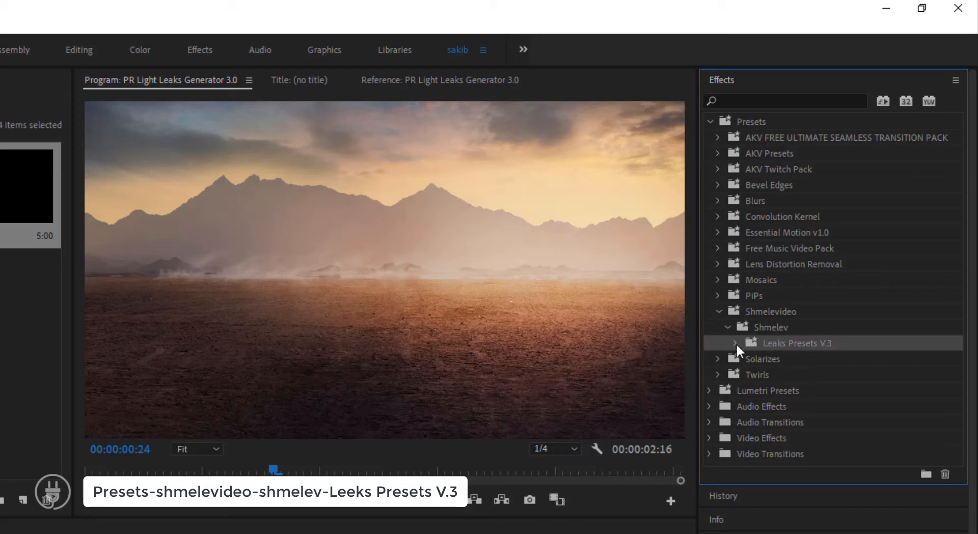
left_click(736, 342)
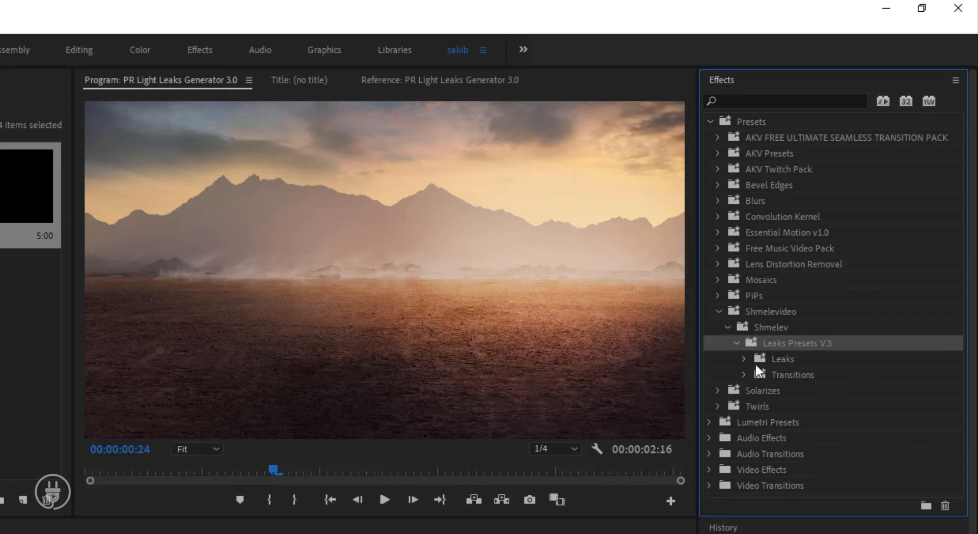
left_click(744, 359)
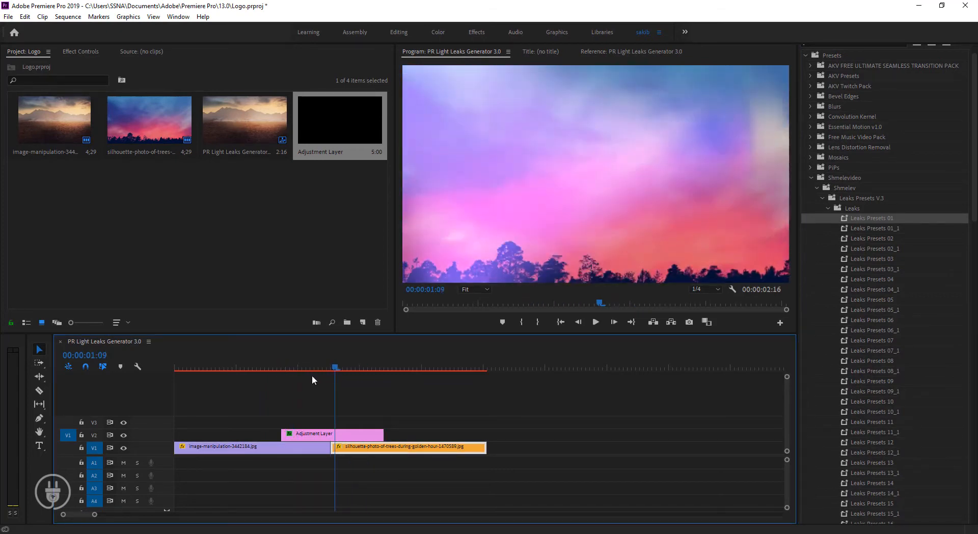
Select the adjustment layer clip and confirm Remove Attributes on it
left_click(365, 367)
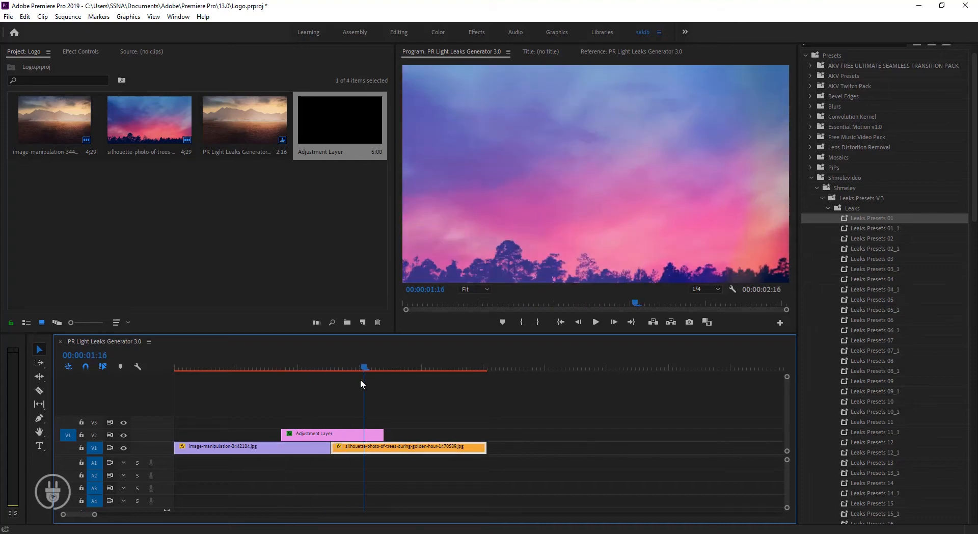
left_click(594, 322)
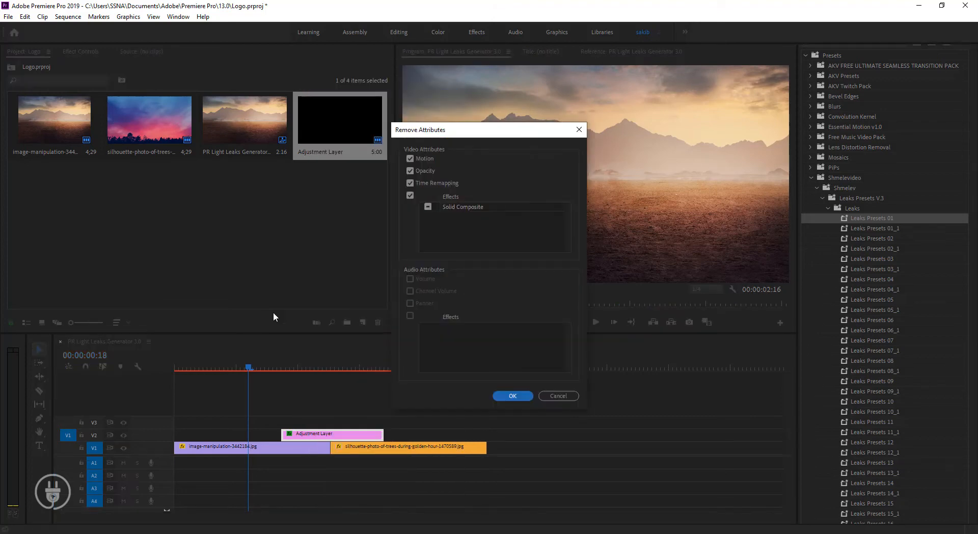
left_click(512, 396)
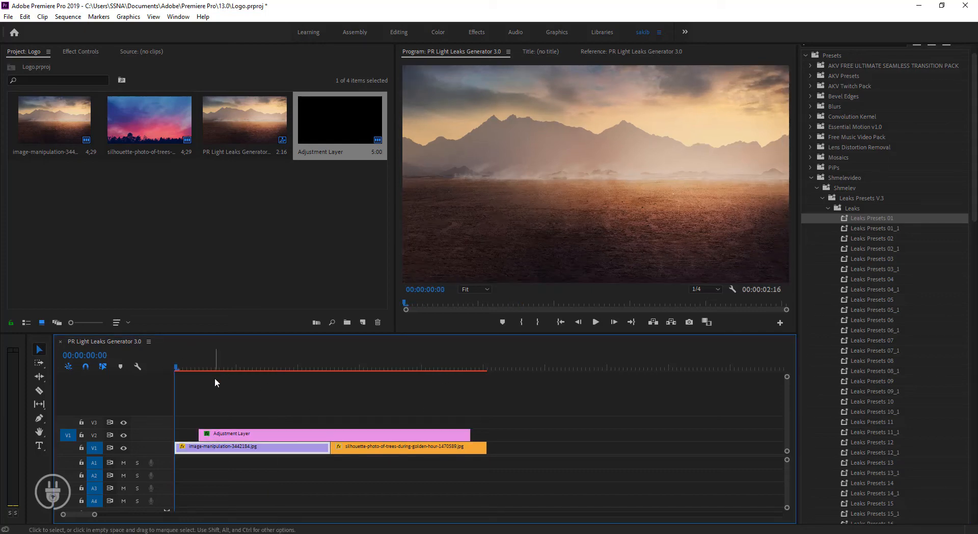
Select the adjustment layer clip to trim it around the edit point
left_click(595, 322)
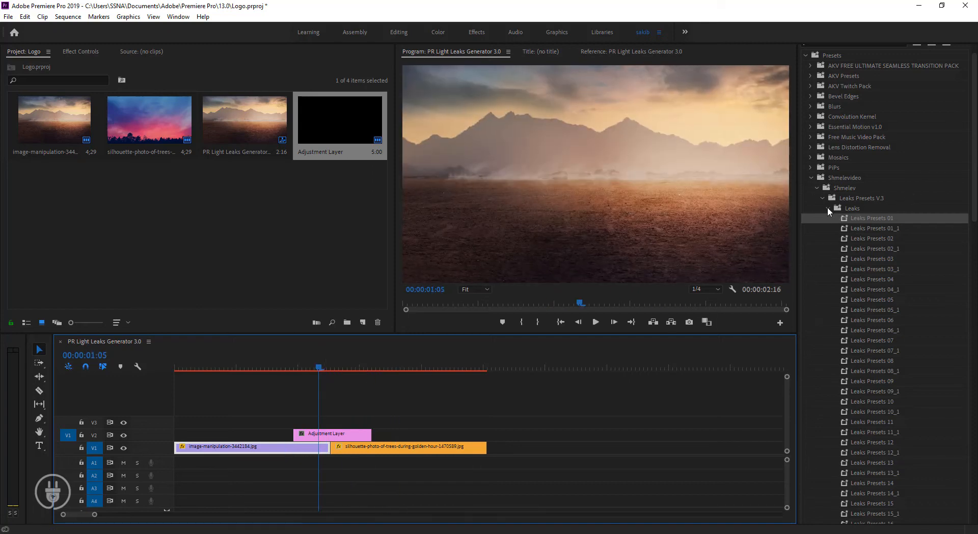
Drag Leaks Transition 01 from the Transitions group onto the adjustment layer clip
left_click(828, 208)
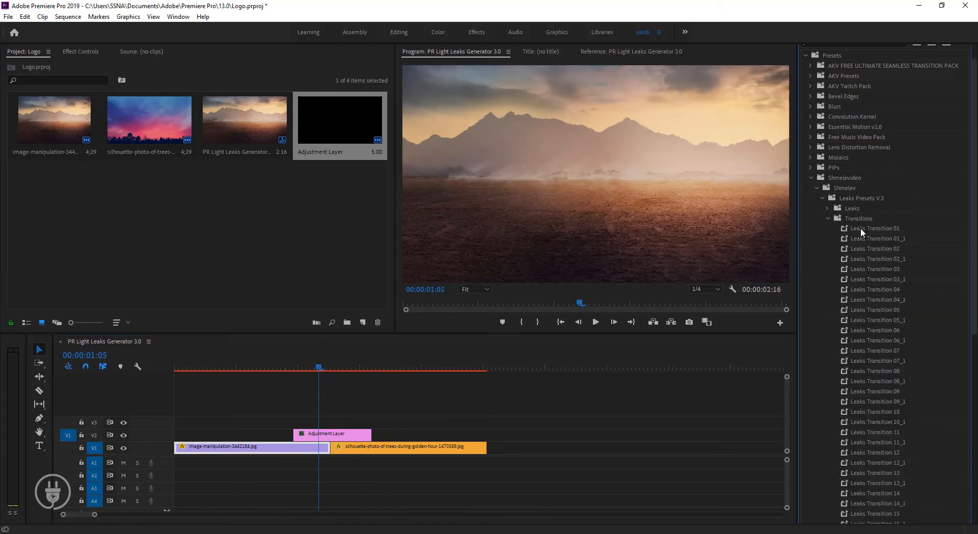
left_click_drag(877, 227, 350, 434)
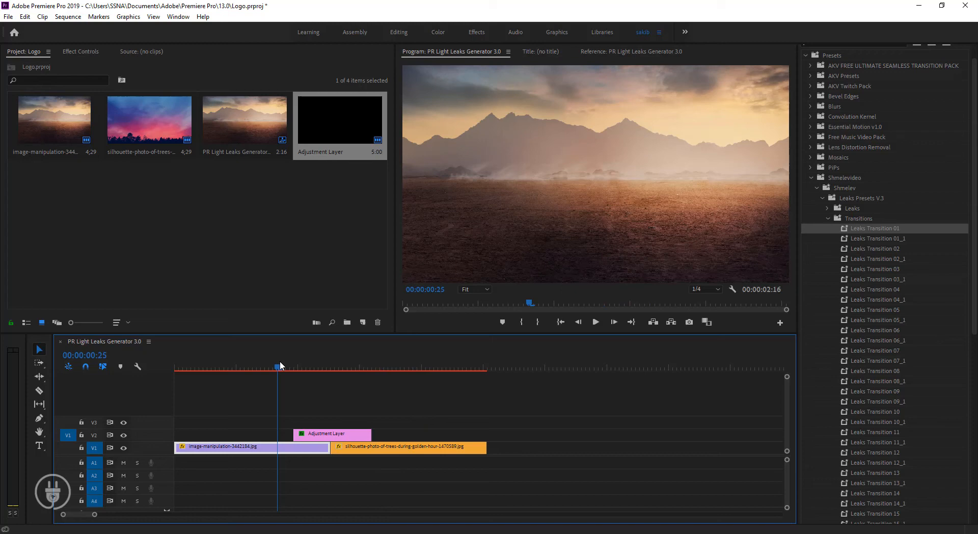
left_click(594, 321)
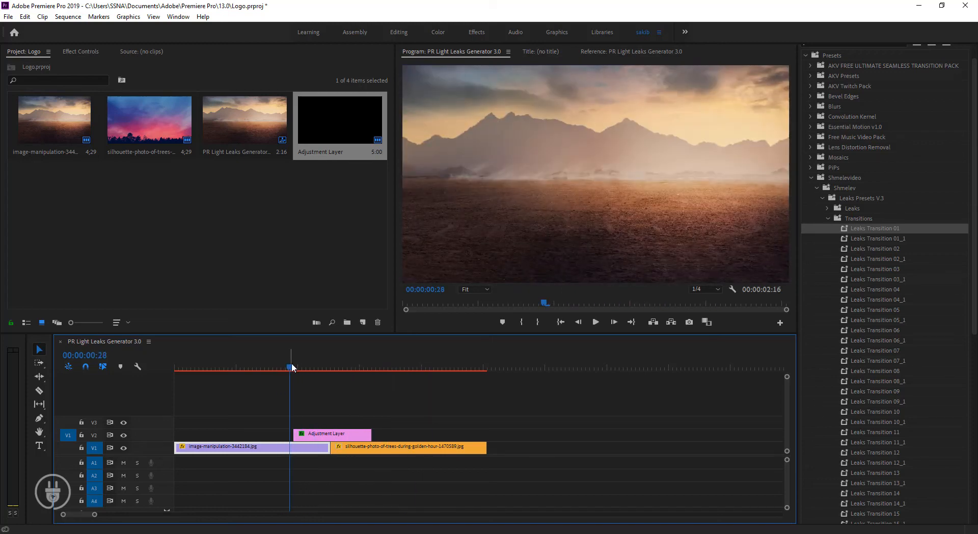
scroll("down", 3)
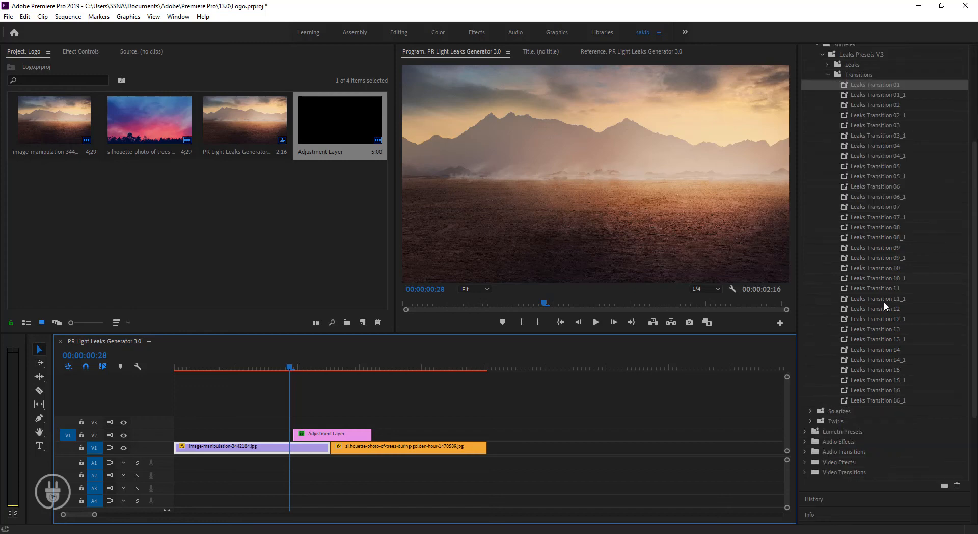